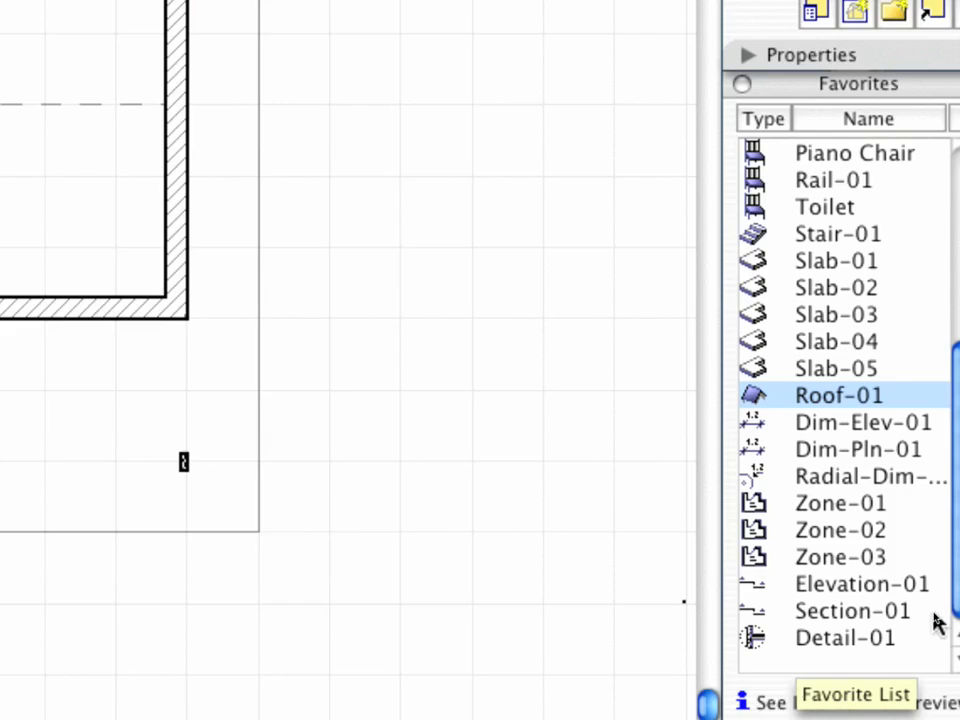
# Step: Load the Section-01 favourite into the Section tool
pyautogui.click(852, 610)
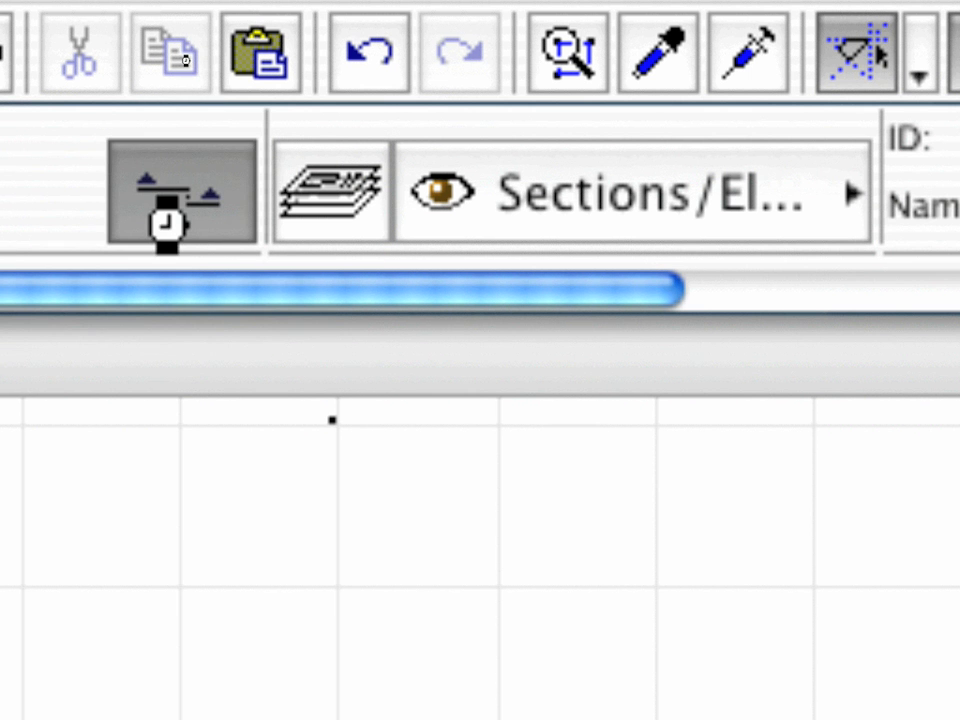
# Step: Open Section Default Settings showing ID S-01 and name Section, then collapse General
pyautogui.click(180, 190)
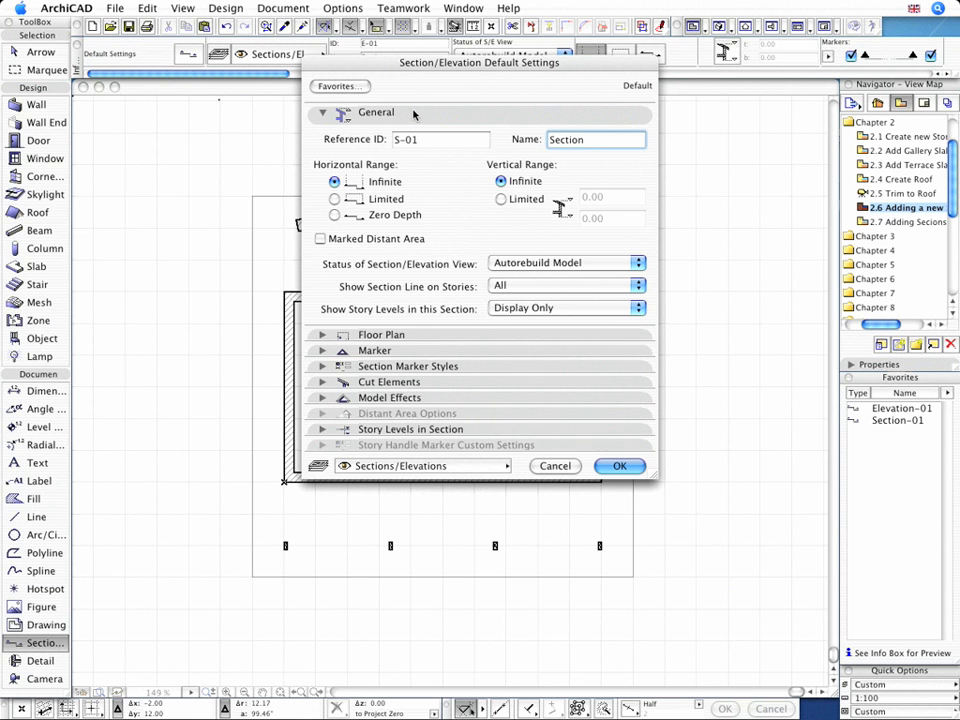
pyautogui.click(322, 112)
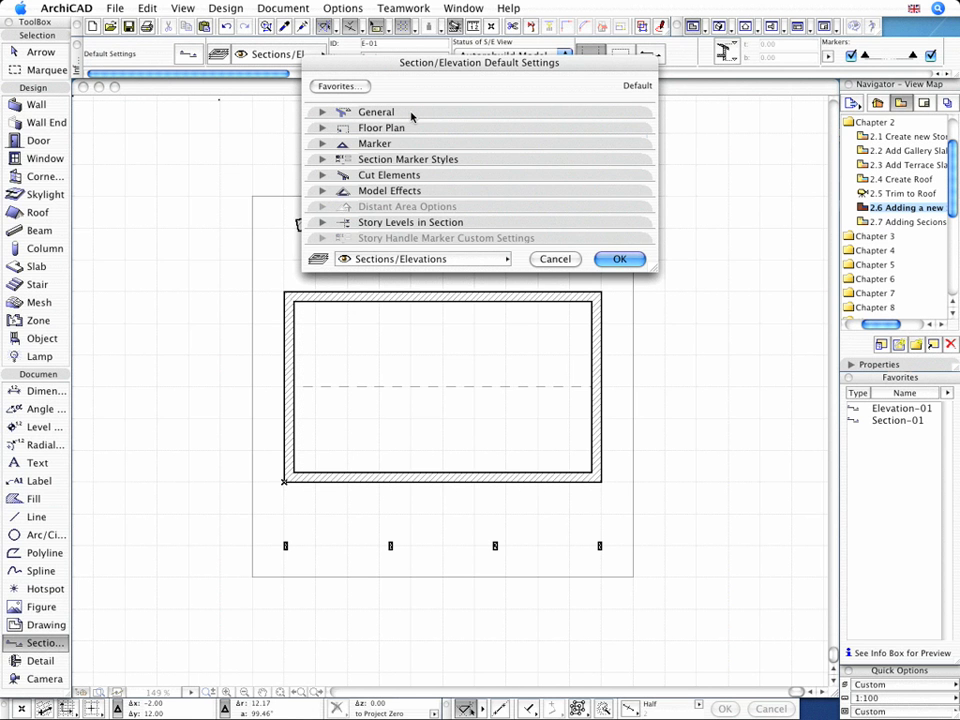
pyautogui.moveTo(408, 148)
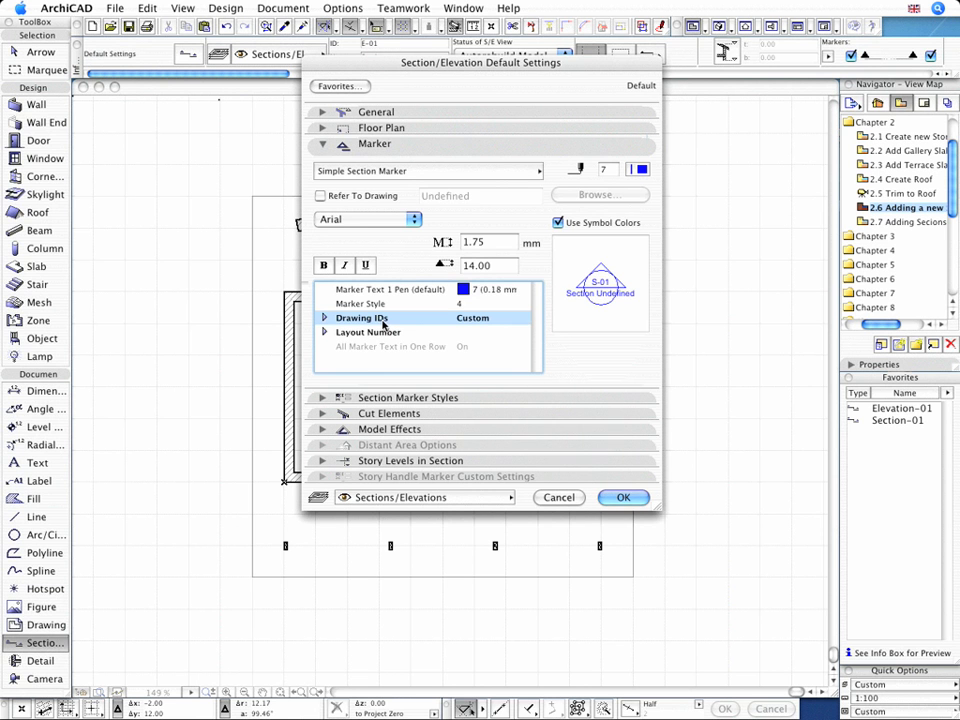
# Step: Set the marker's Drawing IDs to Custom and accept the section defaults
pyautogui.click(324, 317)
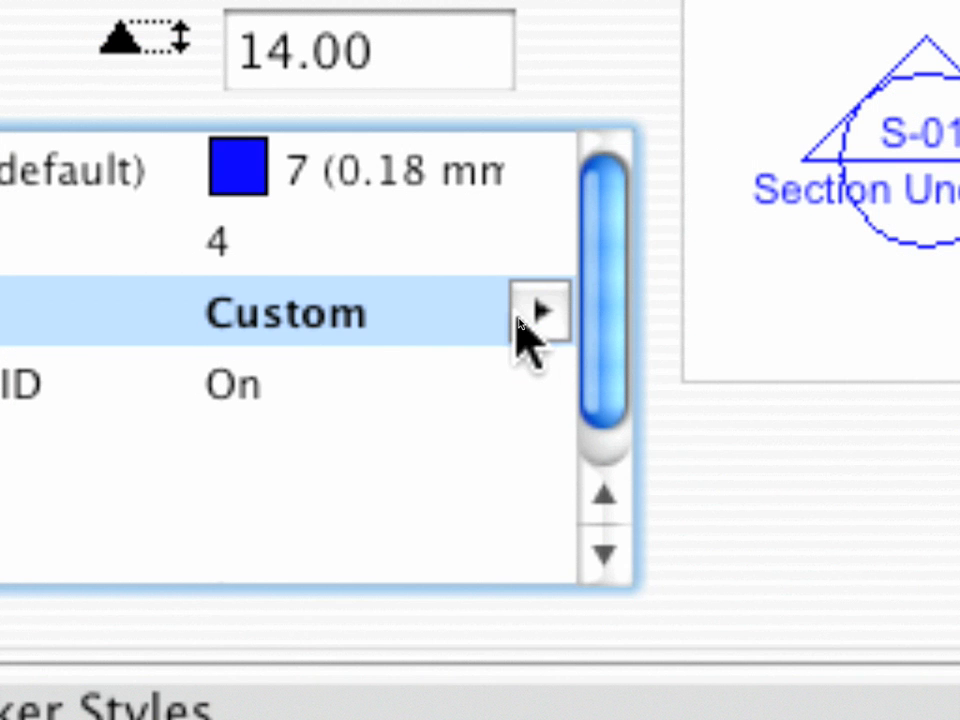
pyautogui.click(543, 311)
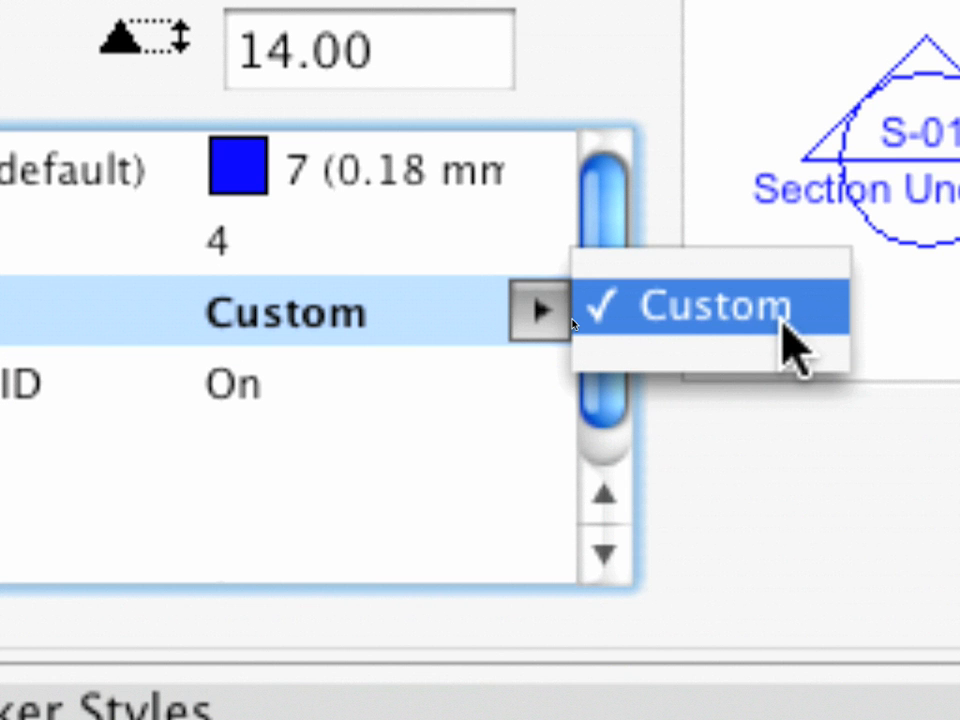
pyautogui.click(684, 306)
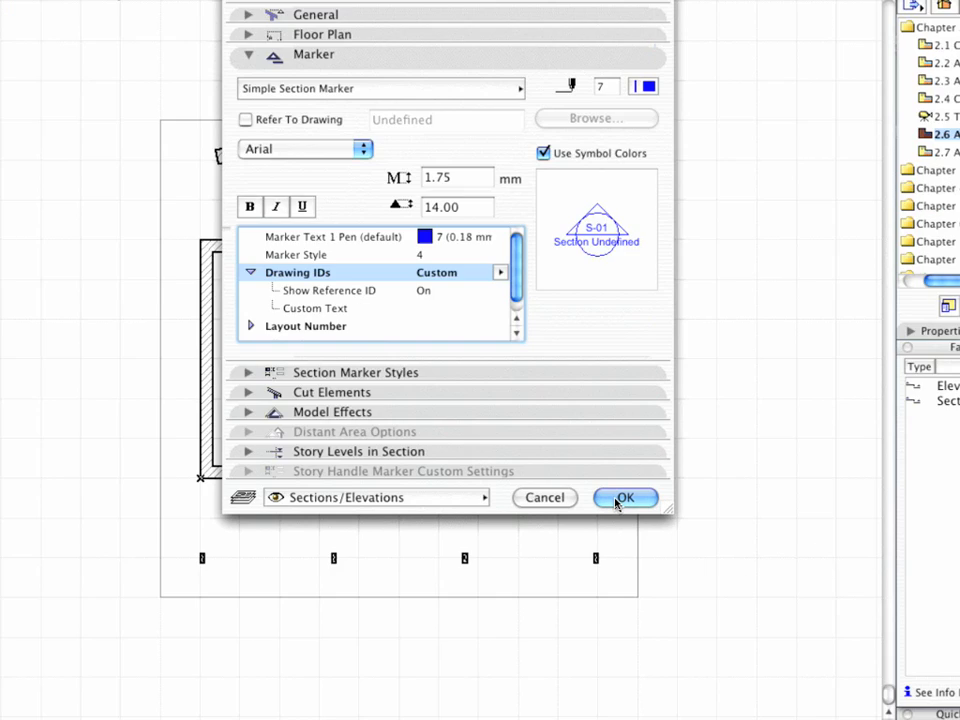
pyautogui.click(624, 497)
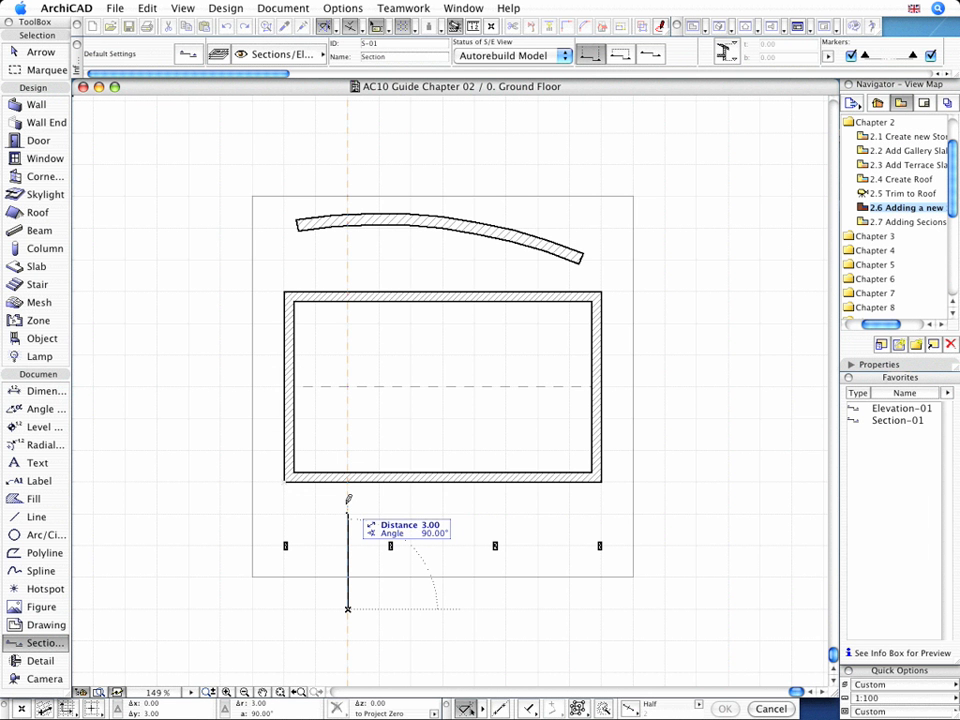
pyautogui.moveTo(349, 162)
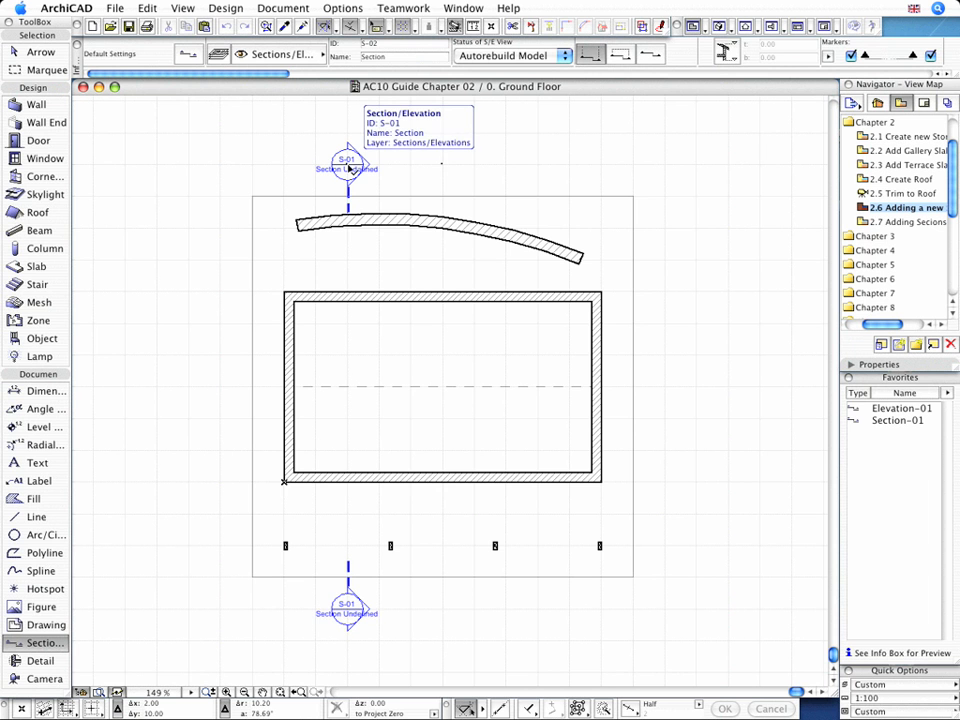
# Step: Open the S-01 section view from the section line's context menu
pyautogui.click(347, 166)
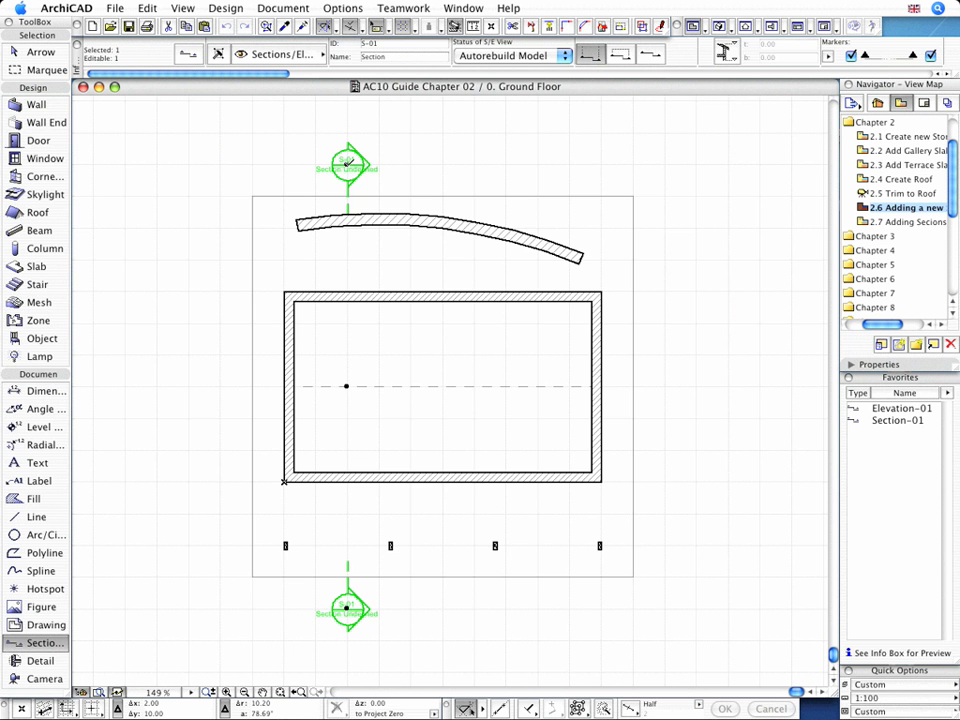
pyautogui.rightClick(347, 165)
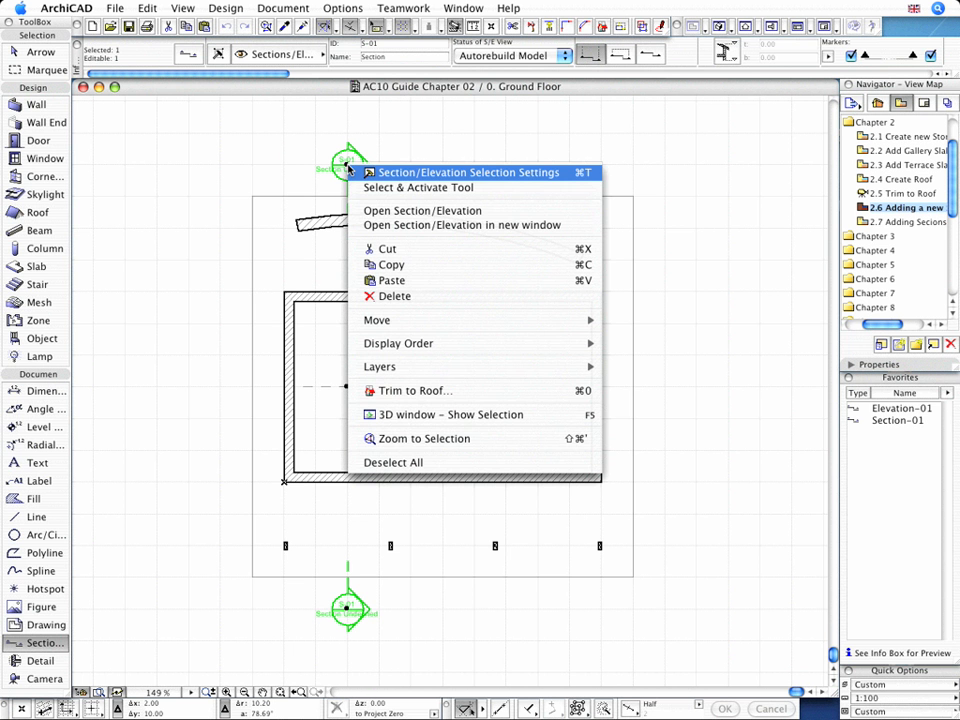
pyautogui.moveTo(422, 210)
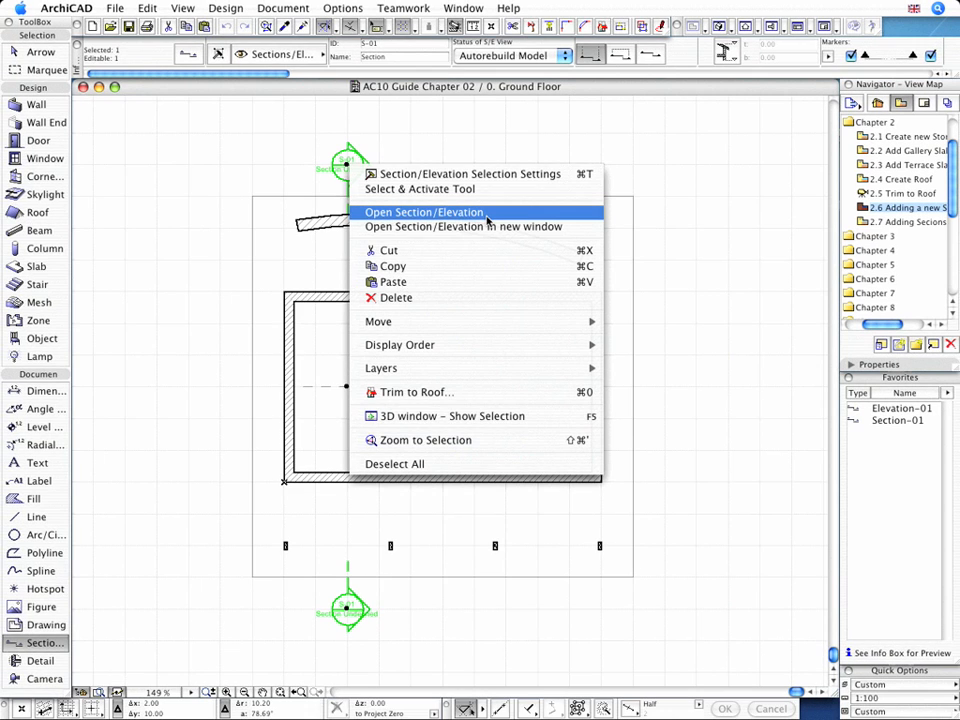
pyautogui.click(424, 212)
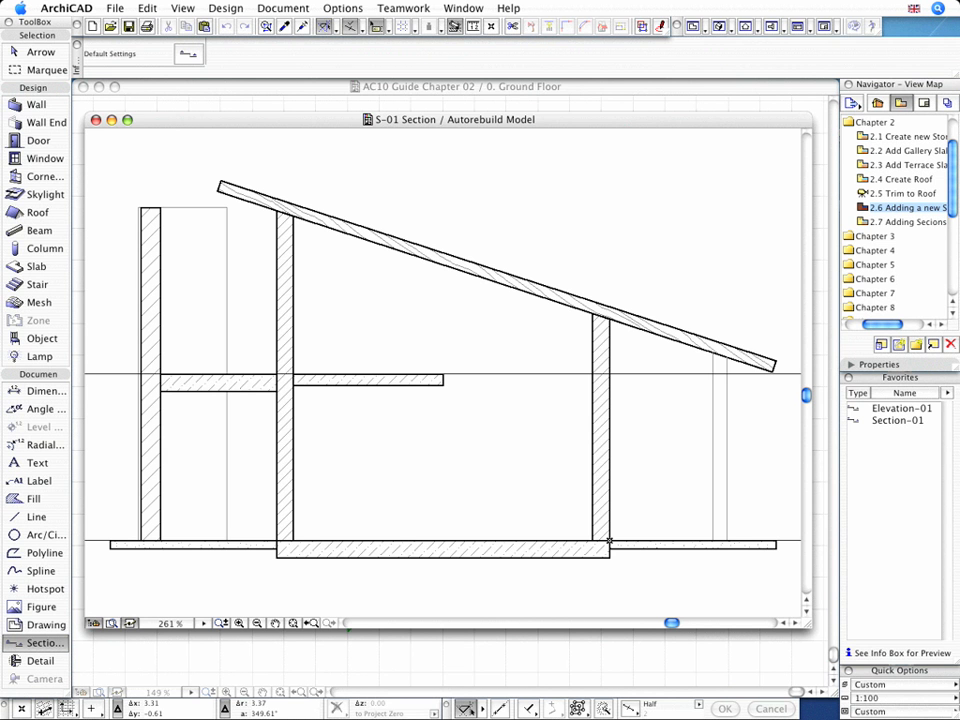